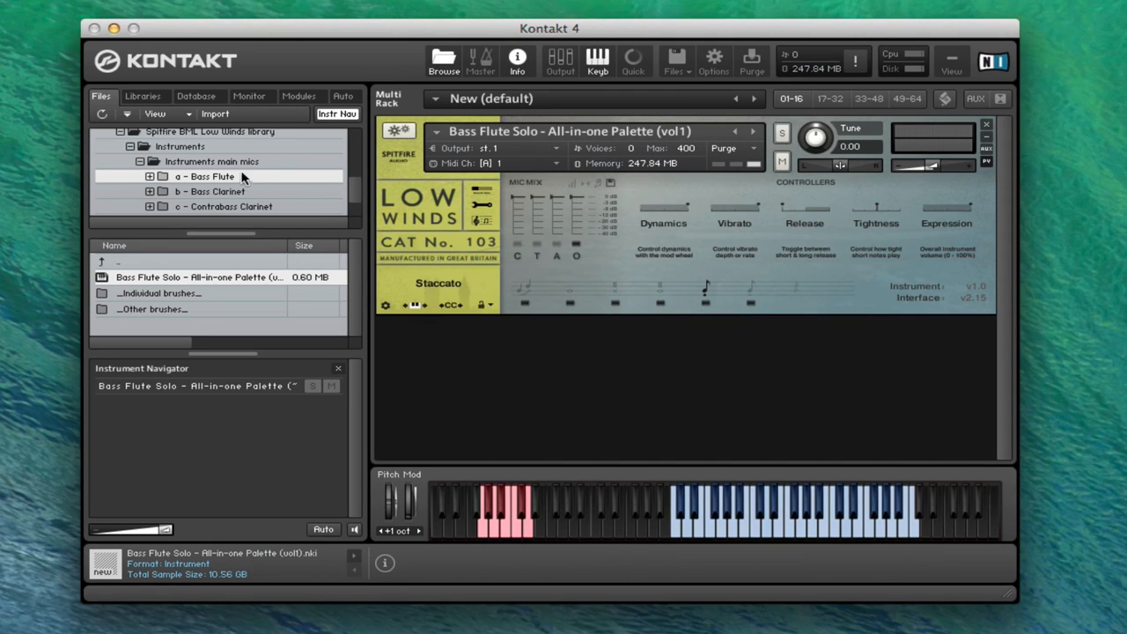
mouse_move(201, 200)
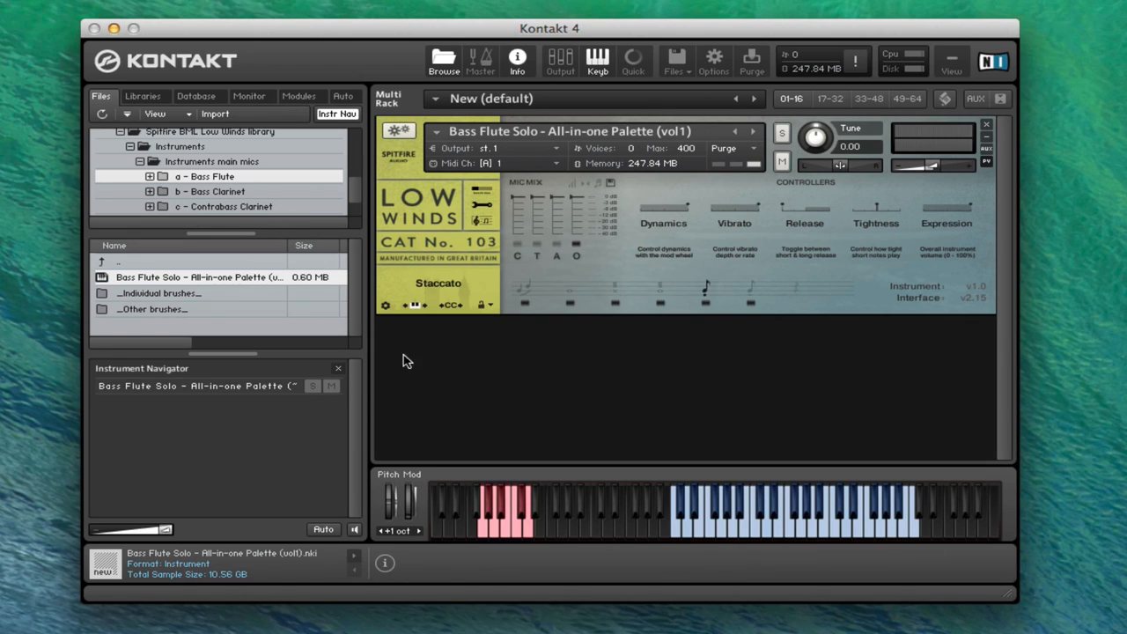
mouse_move(713, 346)
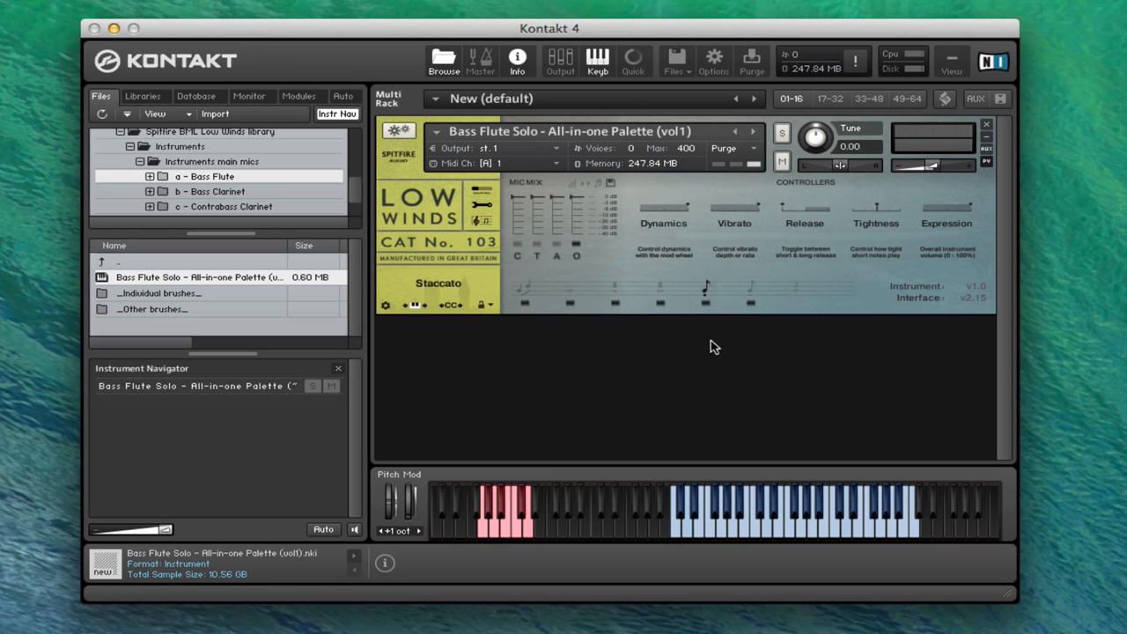
mouse_move(721, 348)
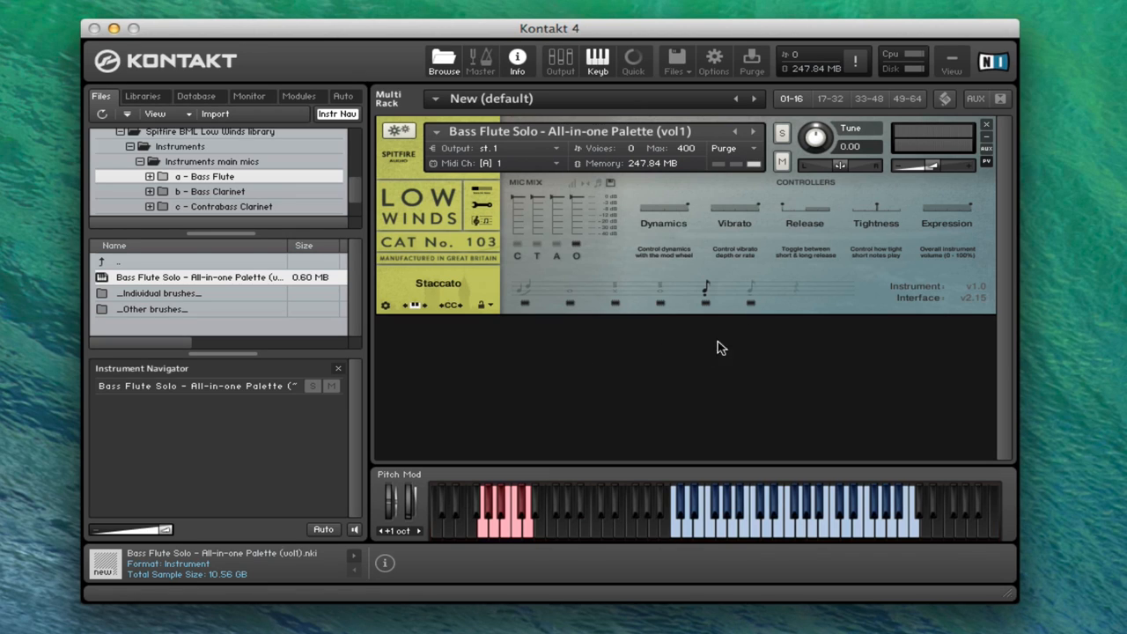
mouse_move(504, 158)
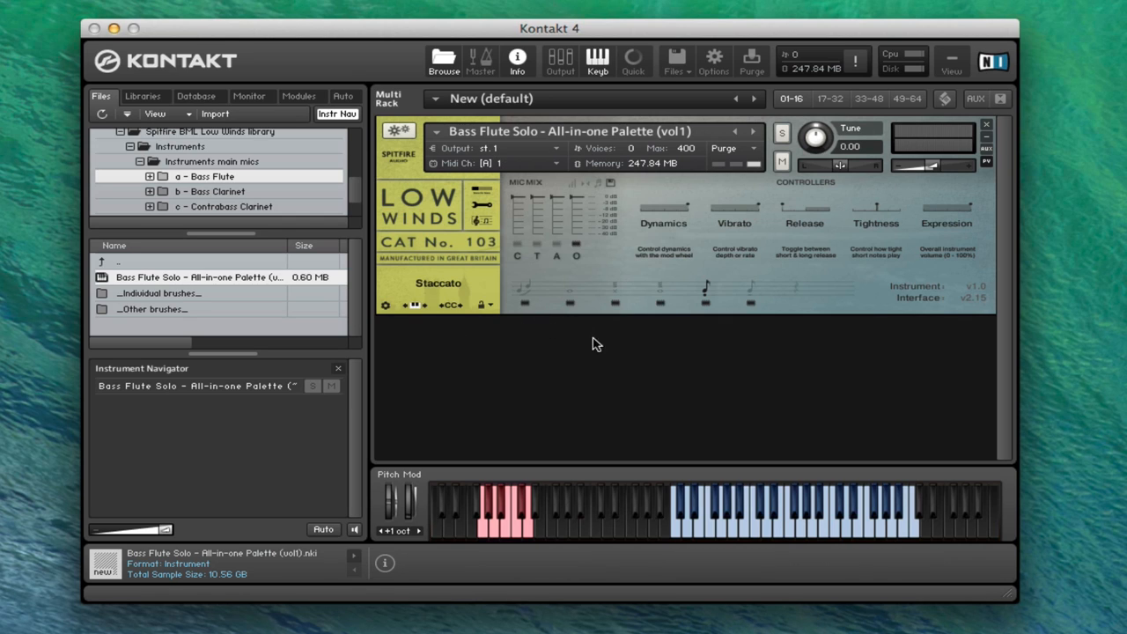
mouse_move(588, 269)
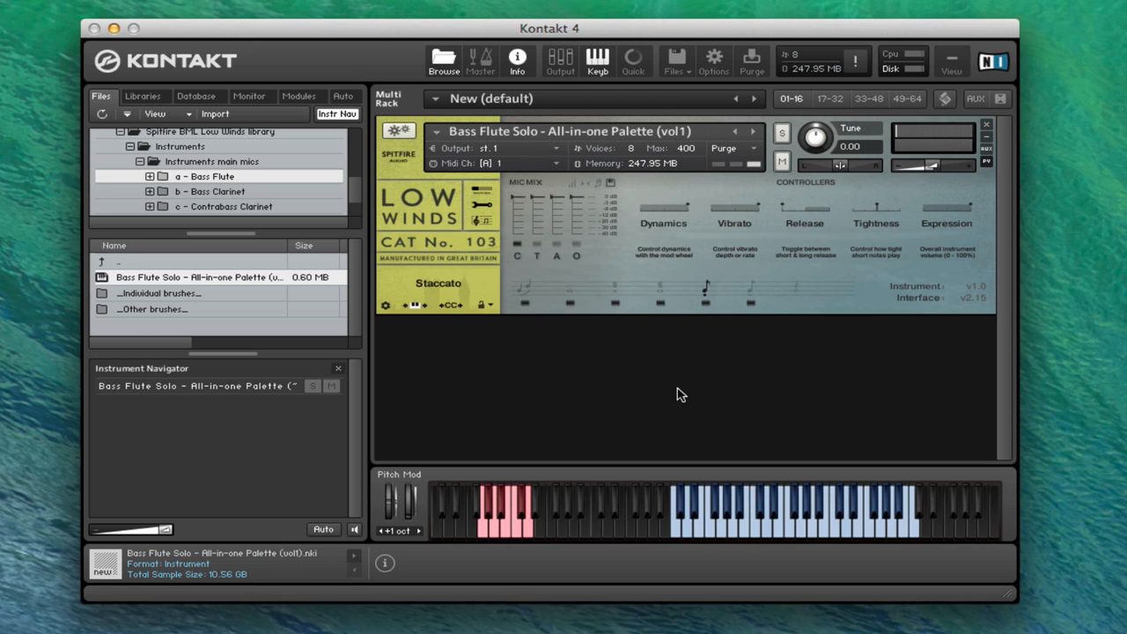
Step: Switch the Bass Flute Solo palette from Staccato to Legato
click(533, 246)
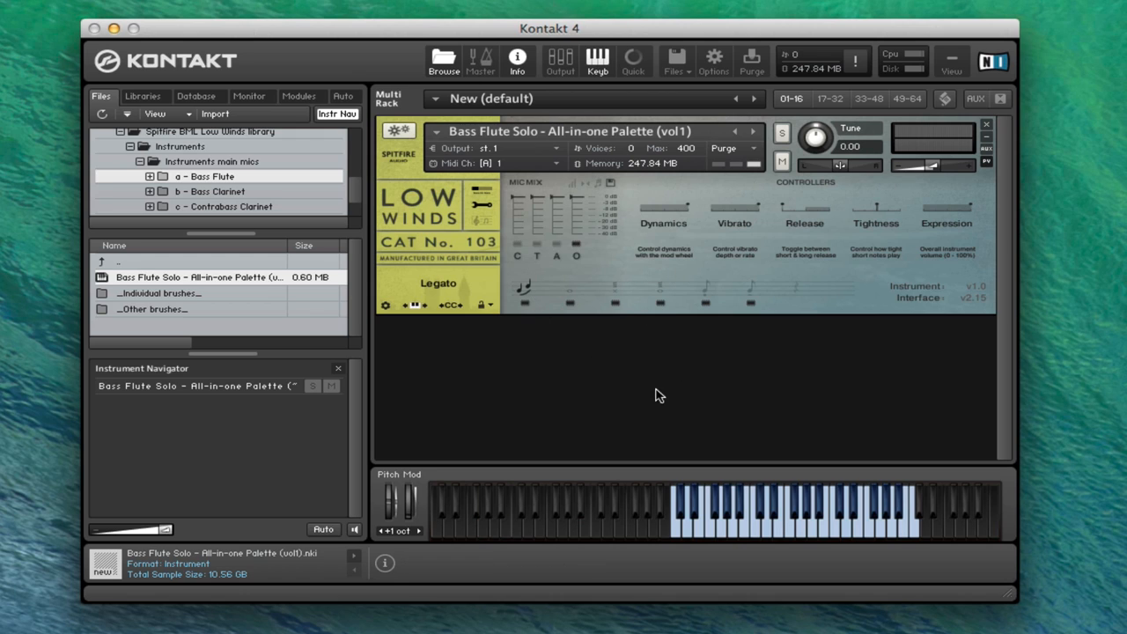
mouse_move(651, 405)
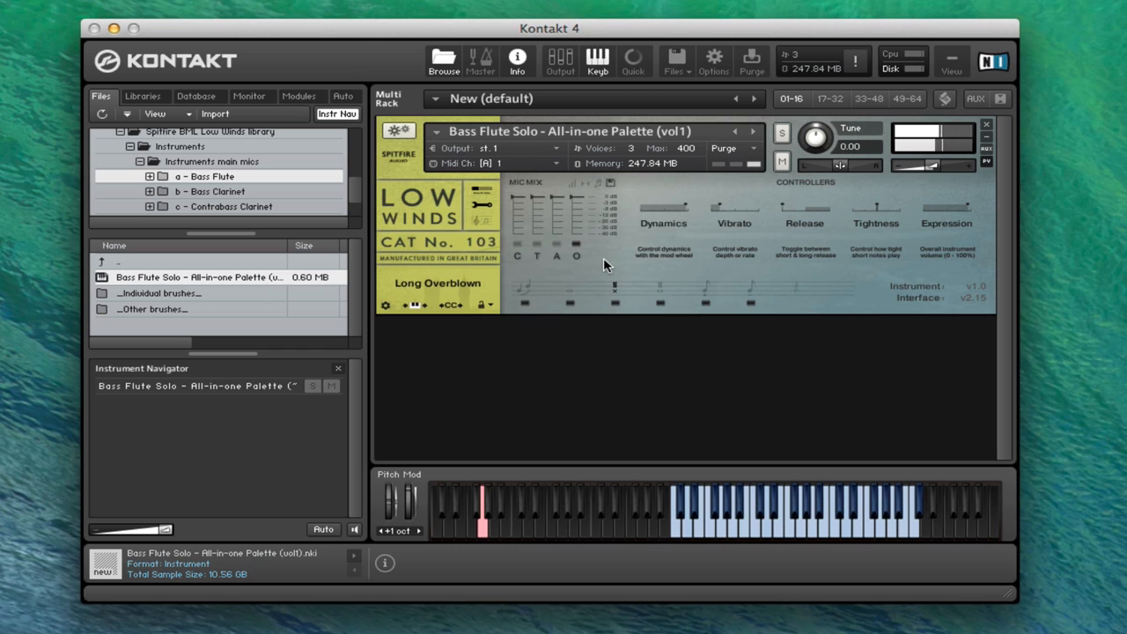
Step: Switch the bass flute palette to its Long Flutter articulation
click(608, 287)
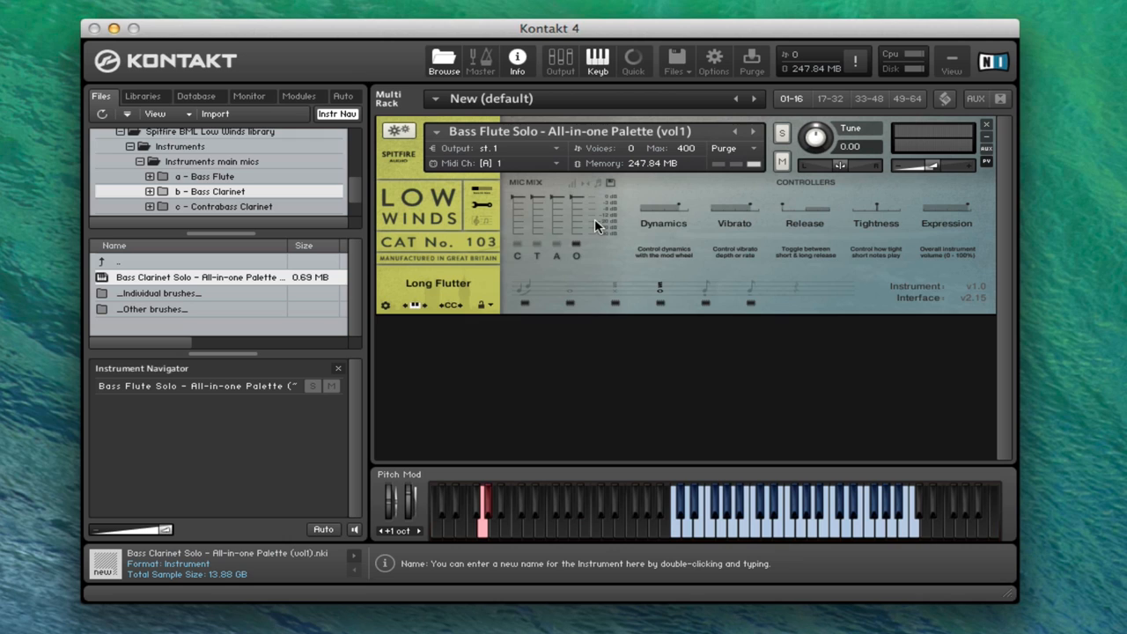
Step: Load 'Bass Clarinet Solo - All-in-one Palette' from the file list
double_click(203, 276)
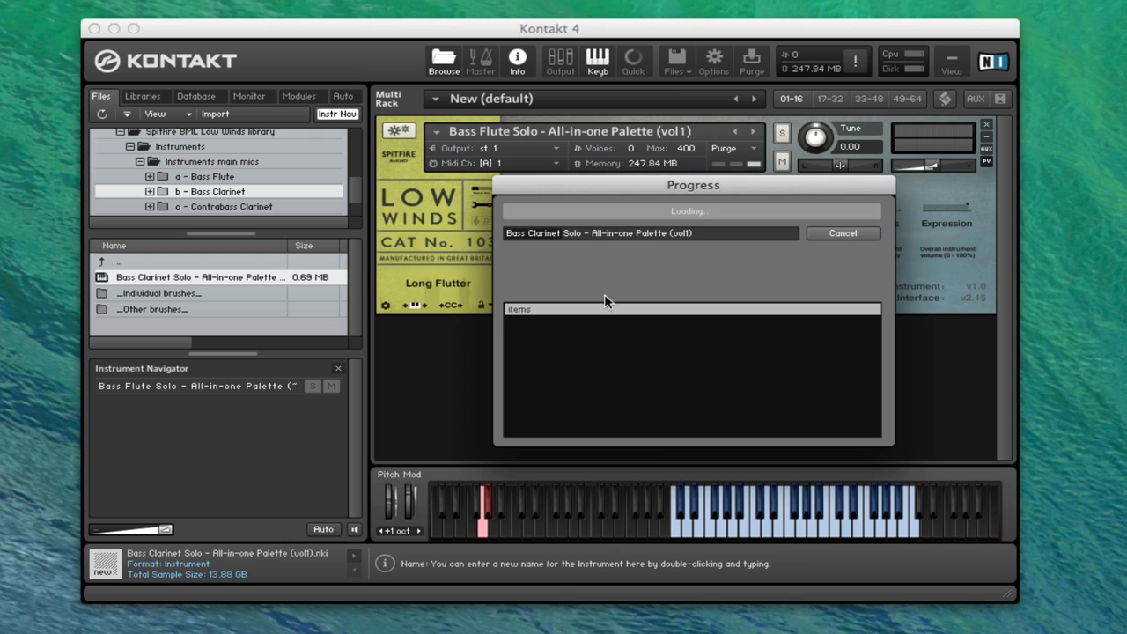
mouse_move(706, 276)
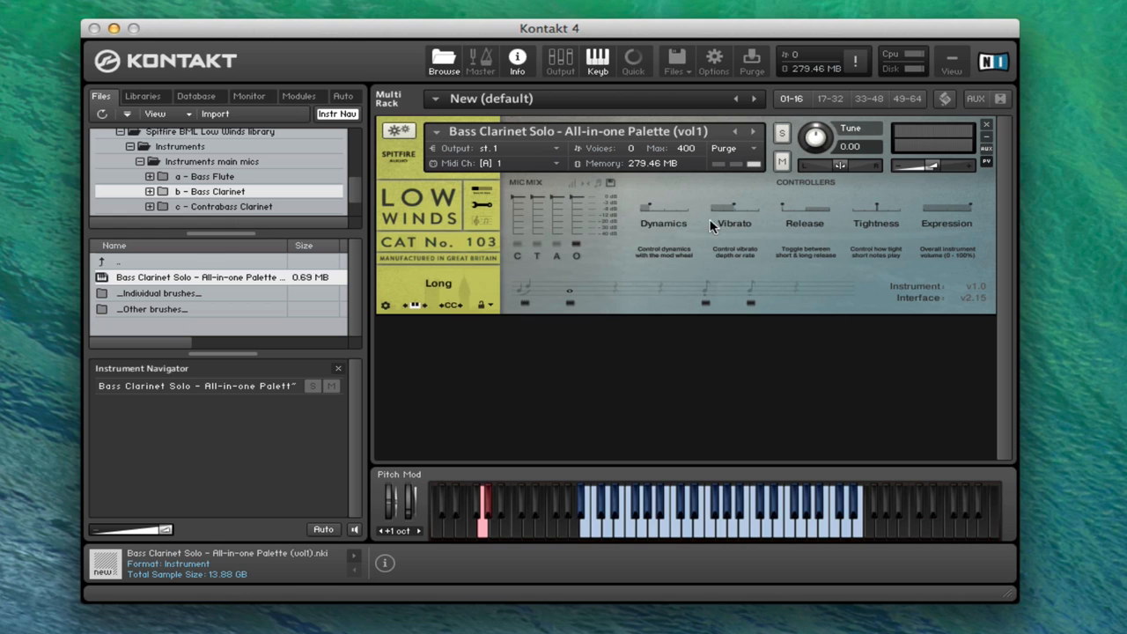
mouse_move(662, 235)
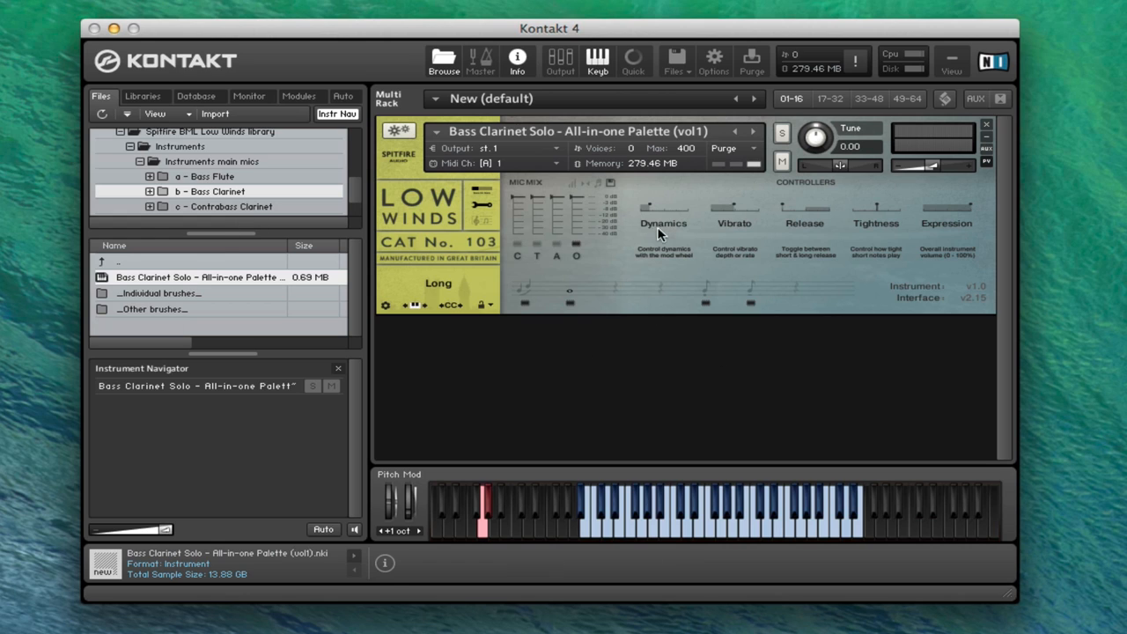
Step: Load 'CB Clarinet Solo - All-in-one Palette' from the c - Contrabass Clarinet folder
click(224, 206)
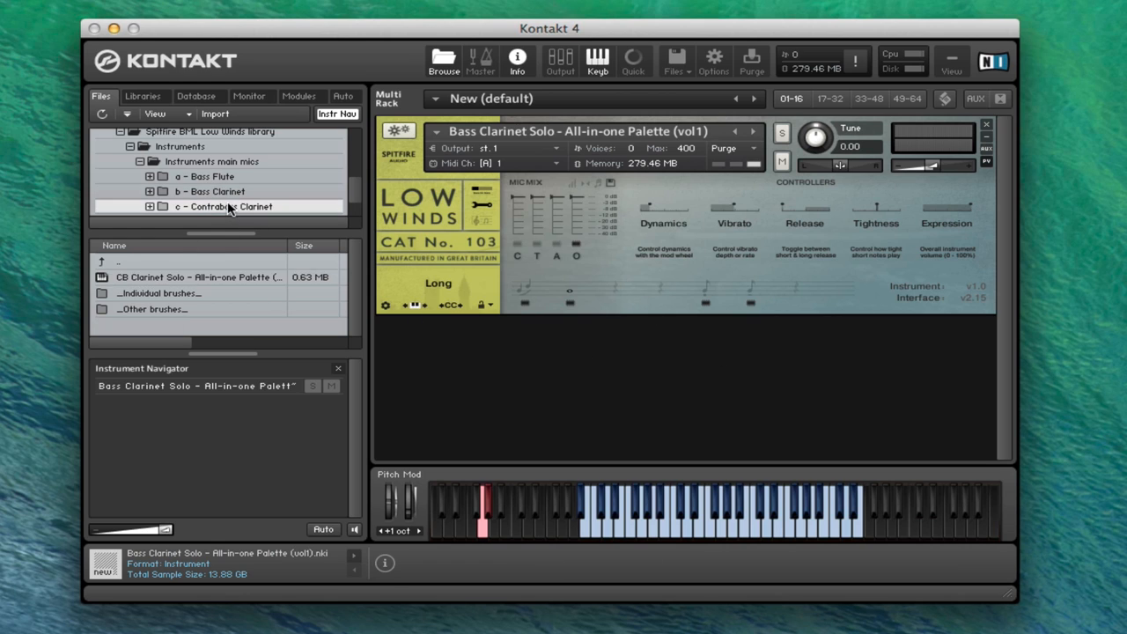
click(200, 277)
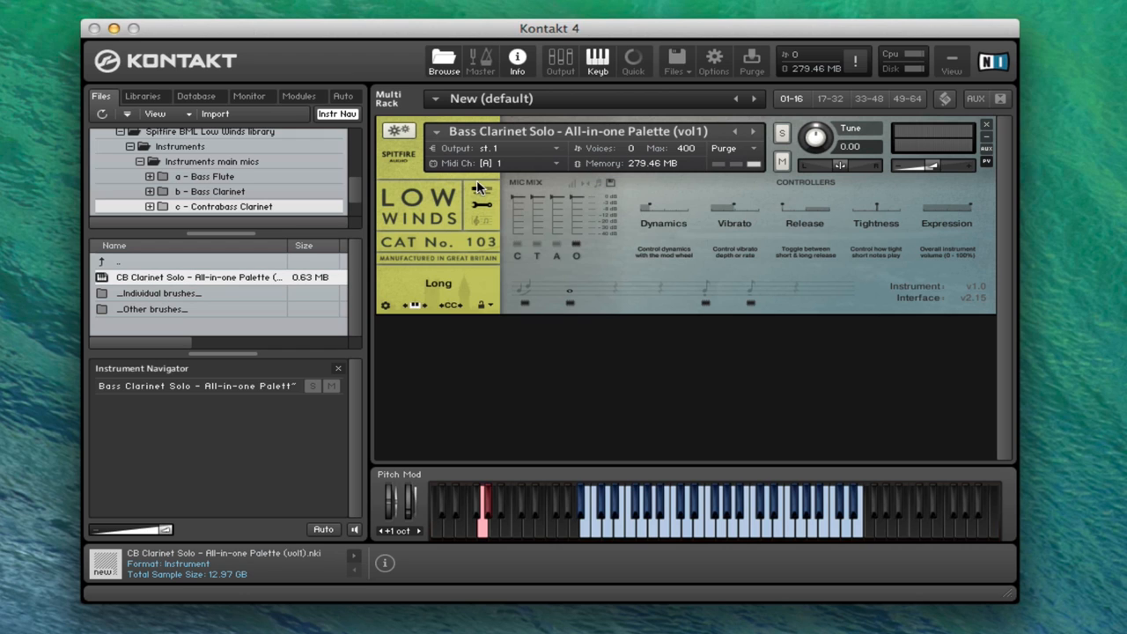
double_click(196, 277)
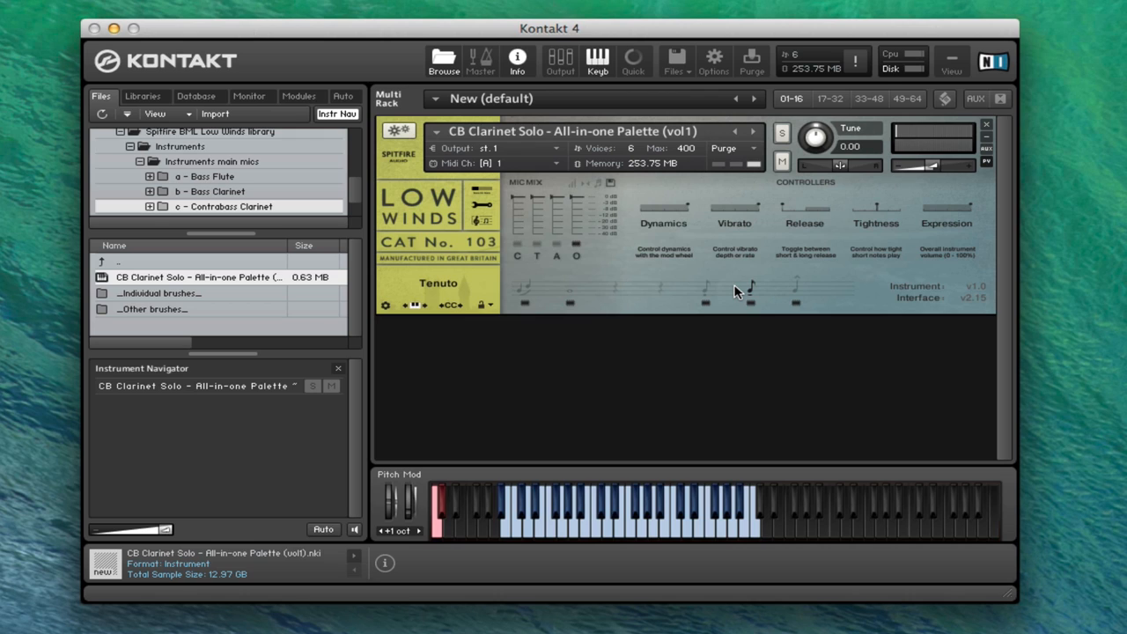
Step: Audition the CB Clarinet on Marcato, then switch it to Legato
click(796, 291)
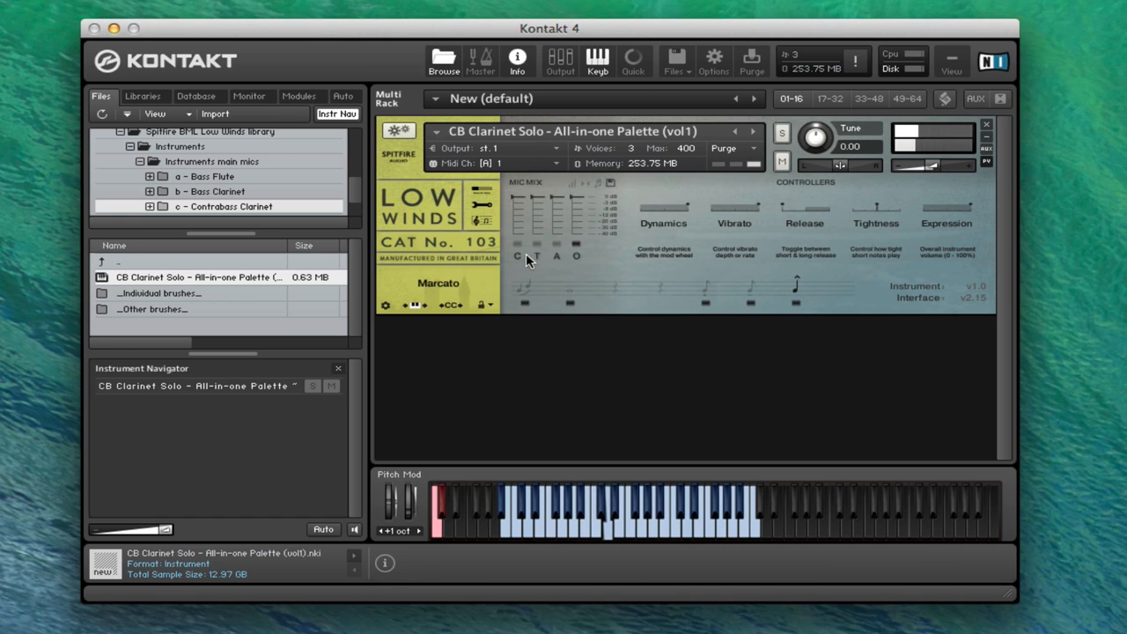
click(526, 290)
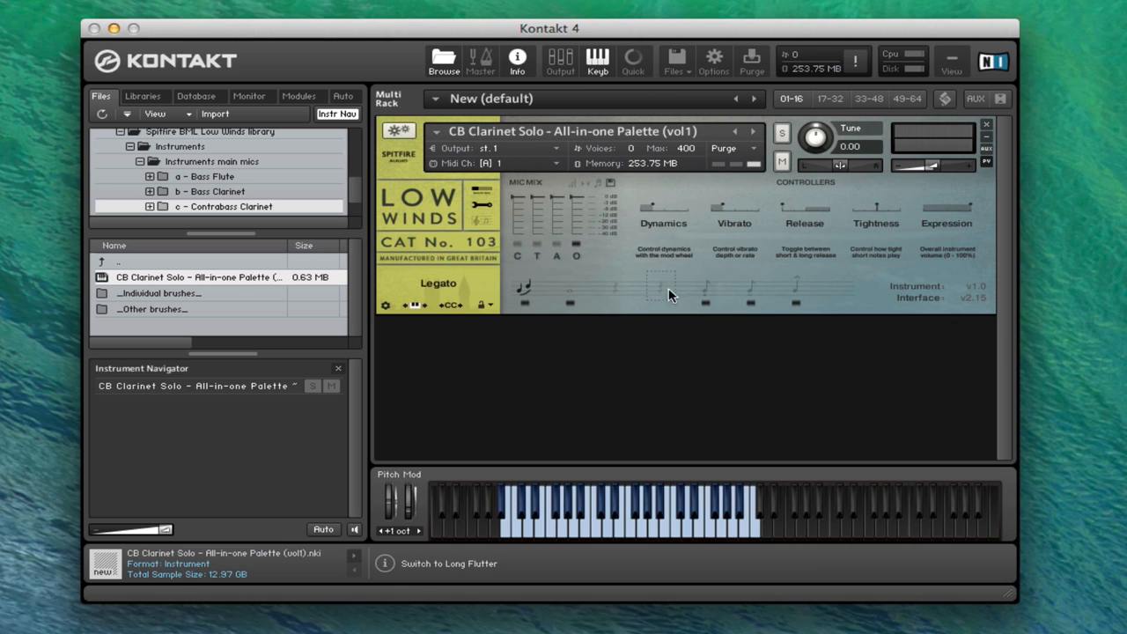
mouse_move(483, 268)
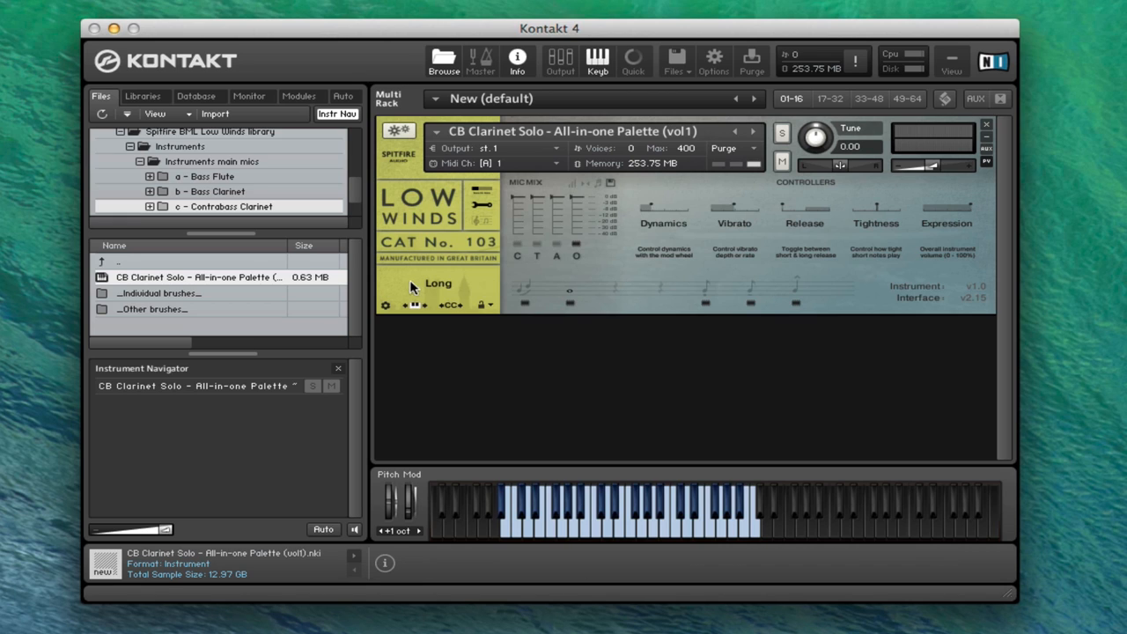
mouse_move(283, 192)
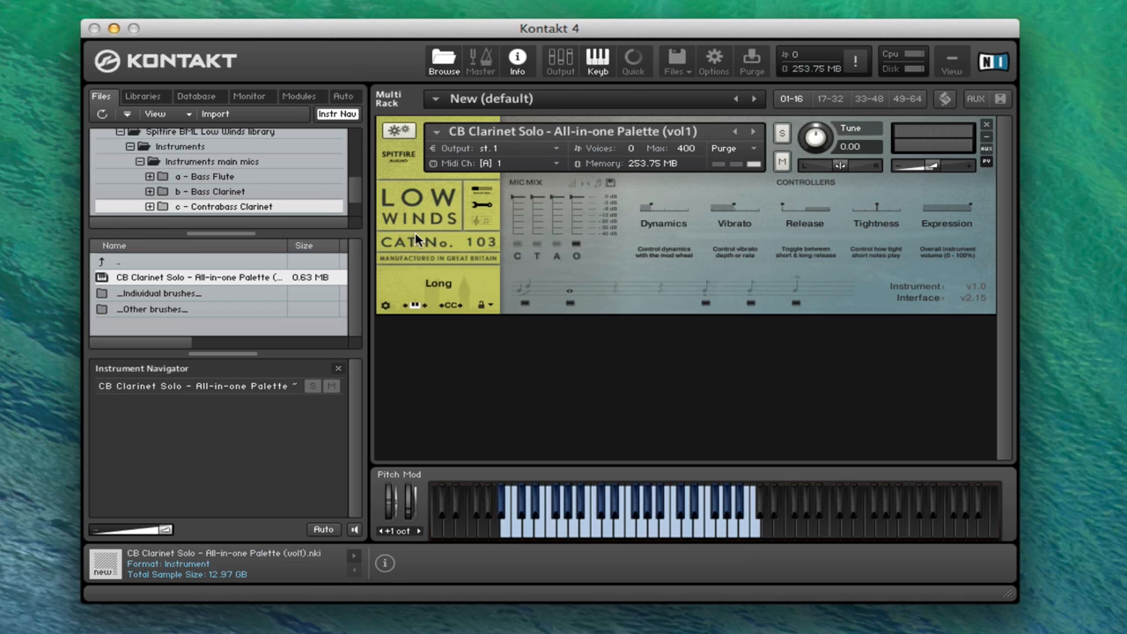
mouse_move(632, 292)
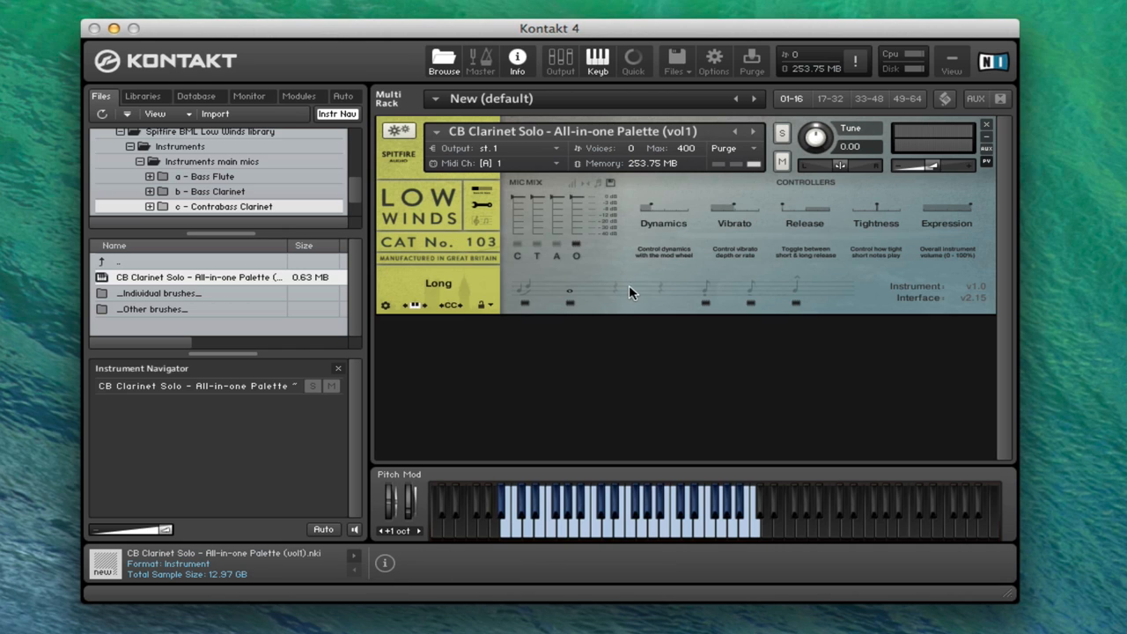
mouse_move(260, 301)
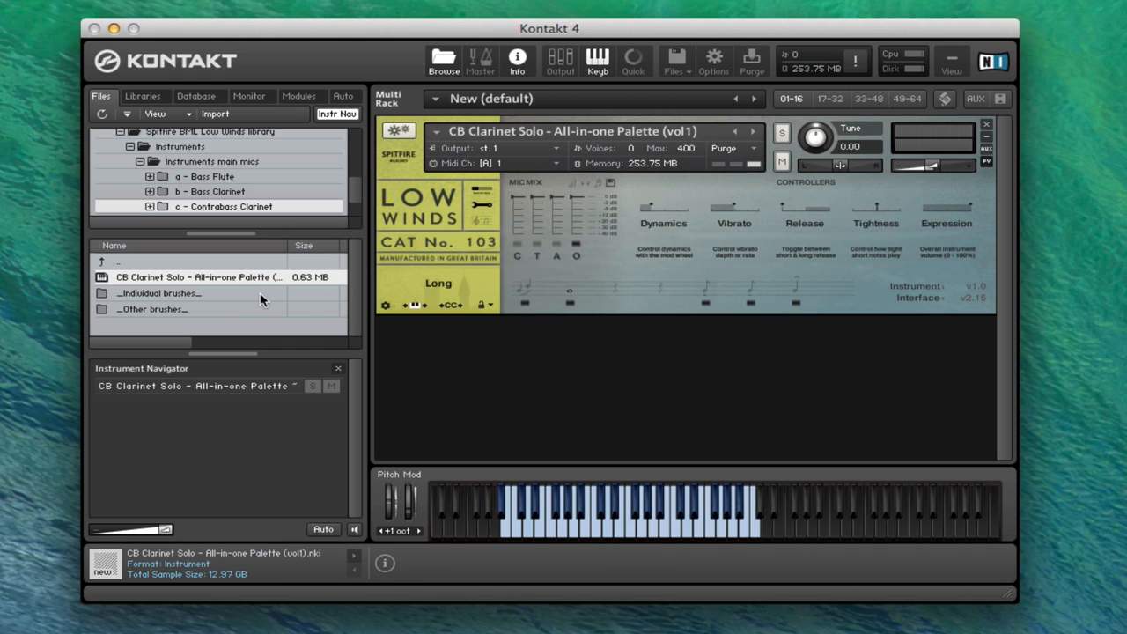